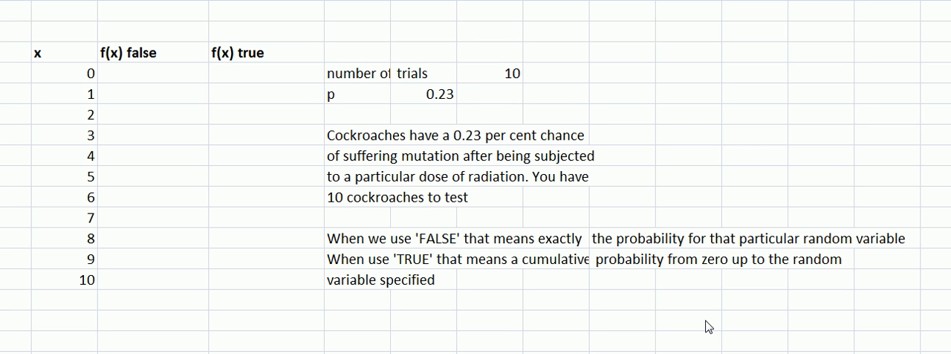
mouse_move(422, 182)
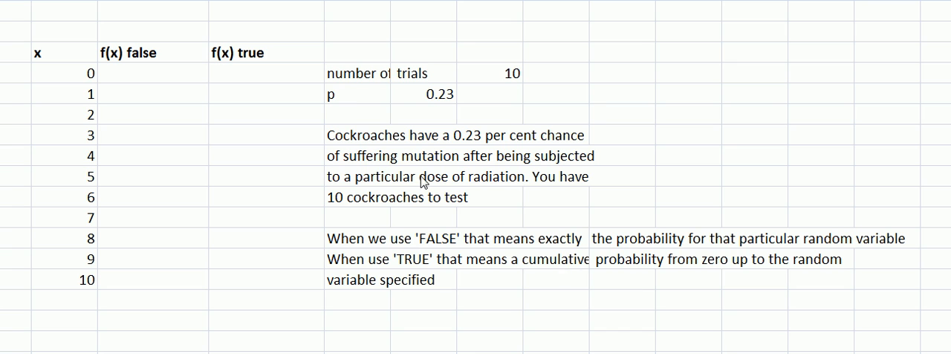
mouse_move(369, 157)
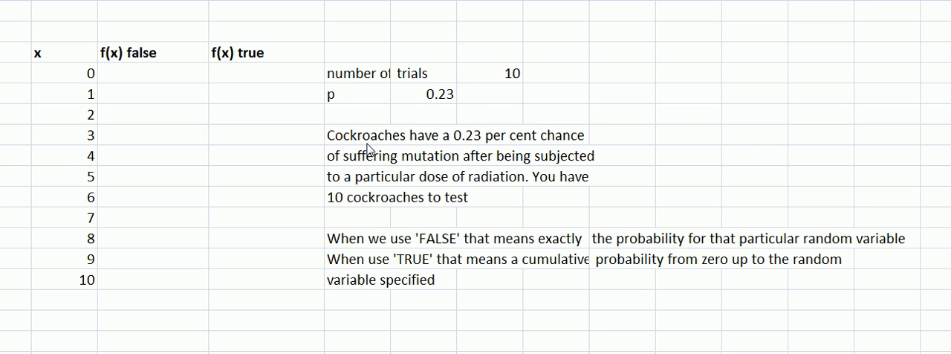
mouse_move(372, 161)
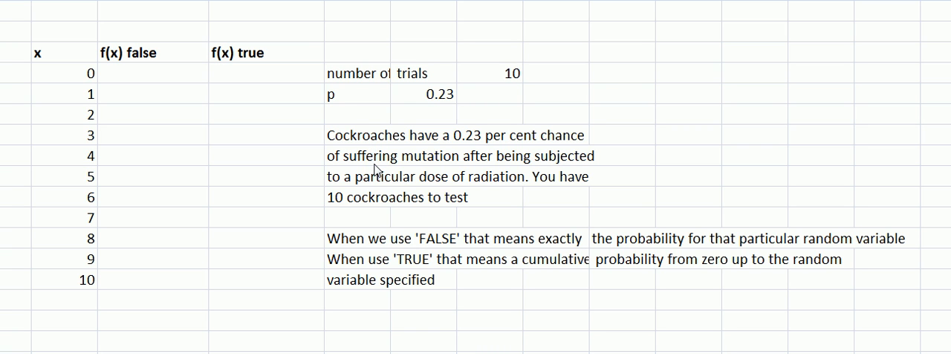
mouse_move(375, 181)
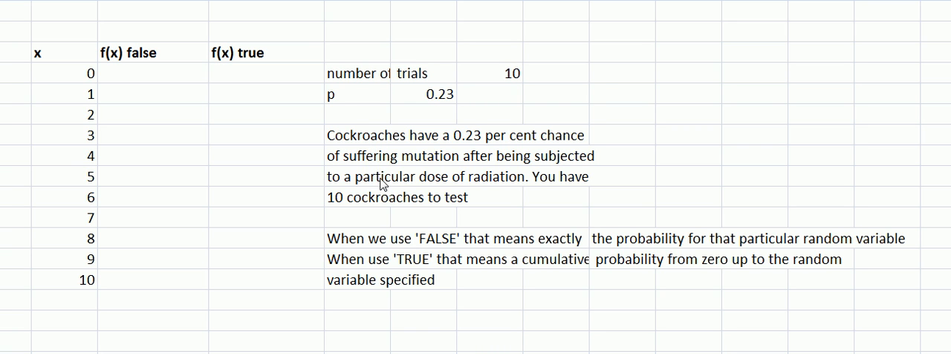
mouse_move(394, 194)
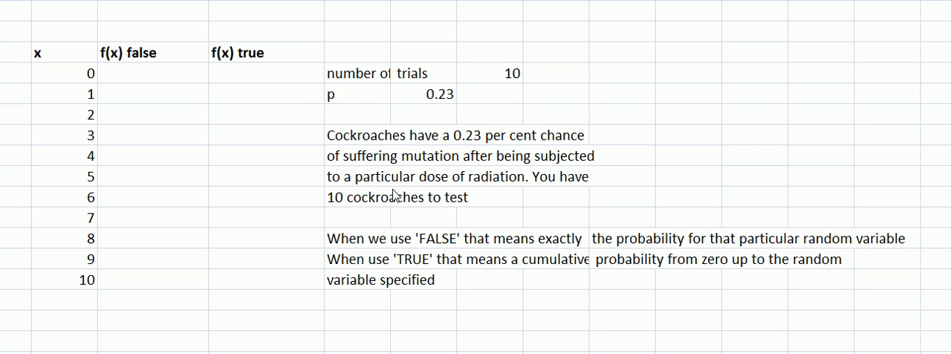
mouse_move(379, 191)
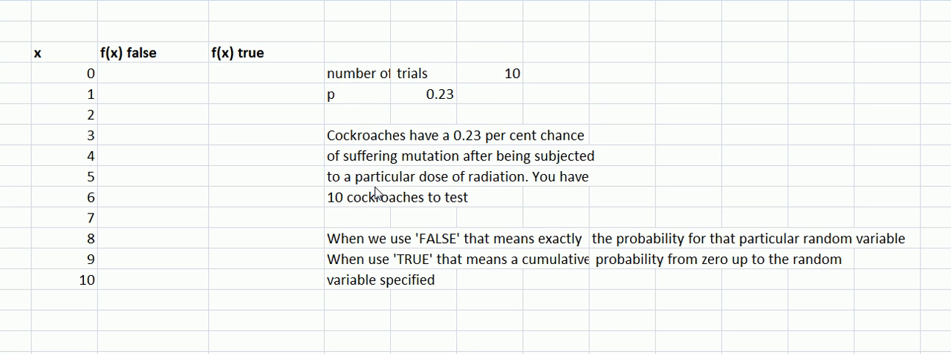
mouse_move(461, 162)
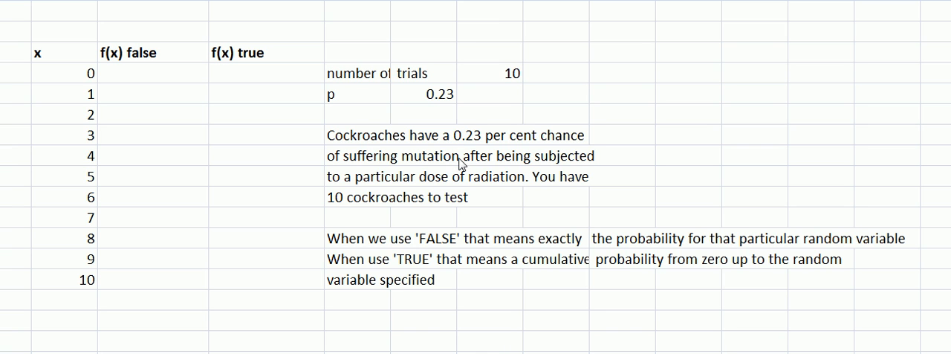
mouse_move(473, 152)
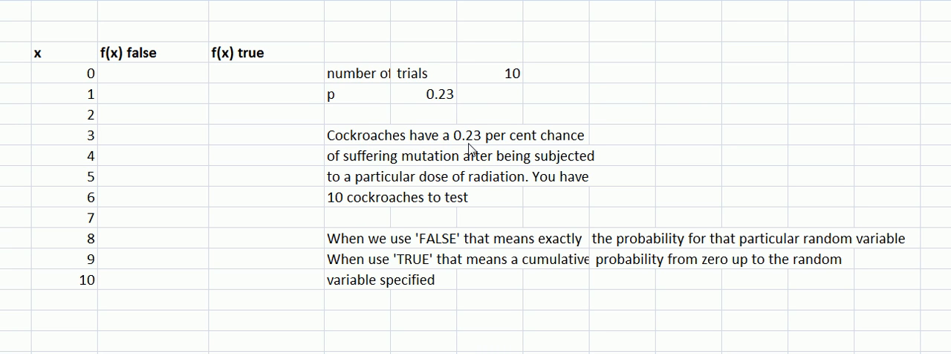
mouse_move(505, 83)
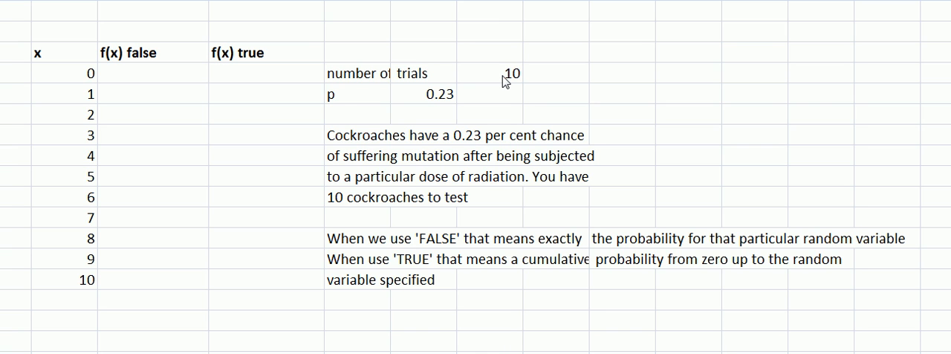
mouse_move(425, 104)
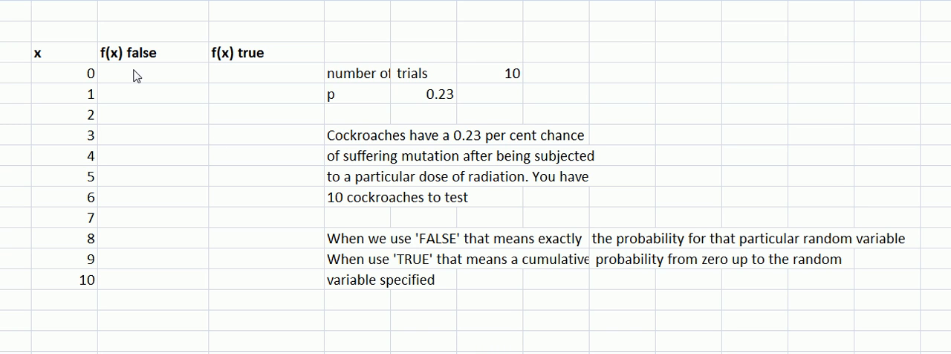
Enter =BINOMDIST(C13,10,0.23,FALSE) beside x = 0, giving the exact probability 0.073
left_click(148, 75)
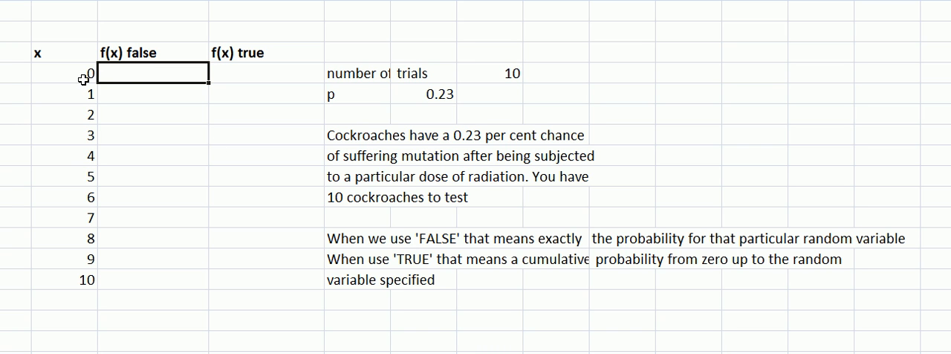
mouse_move(131, 74)
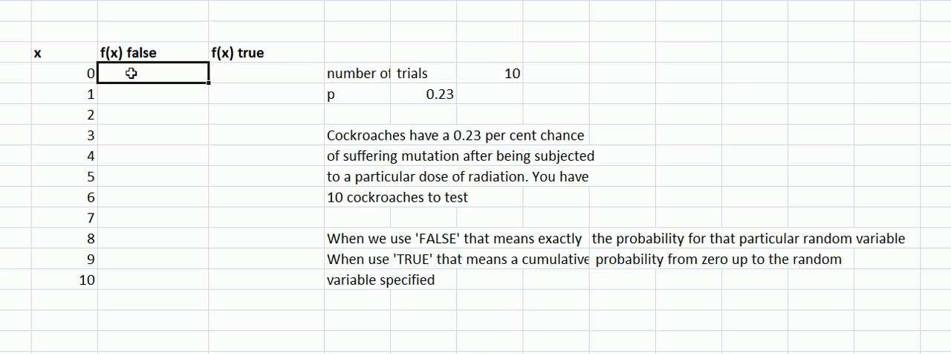
type("=bin")
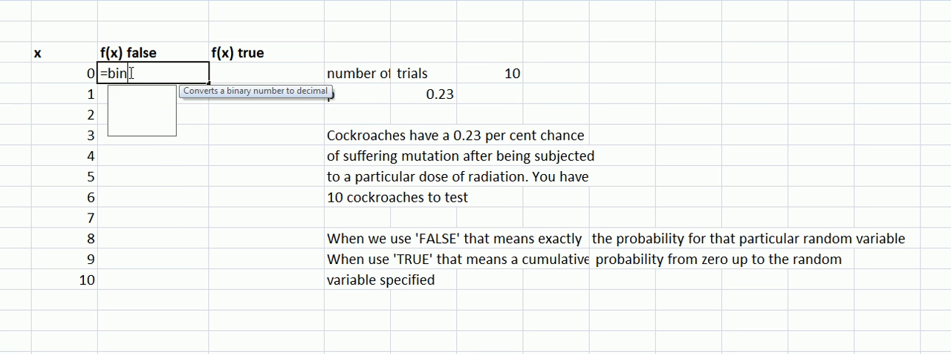
type("omdist")
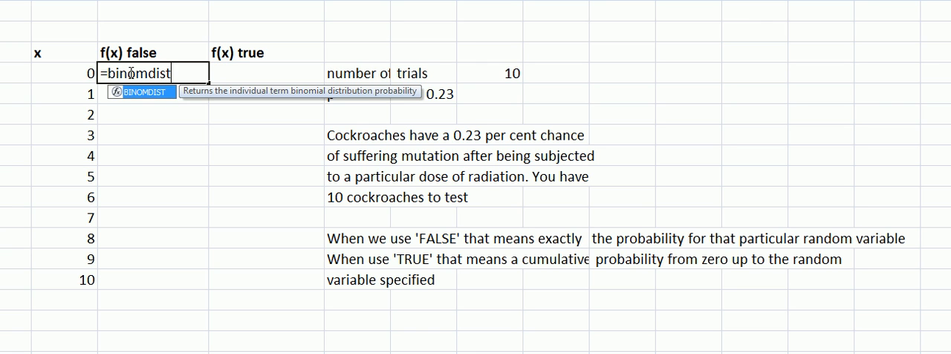
type("(C13")
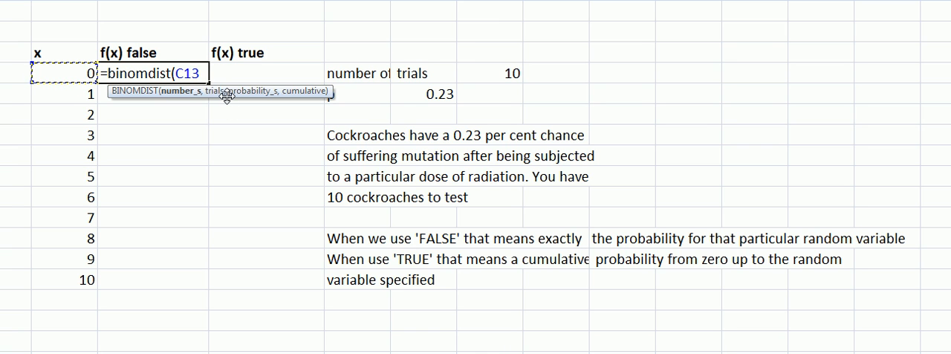
type(",")
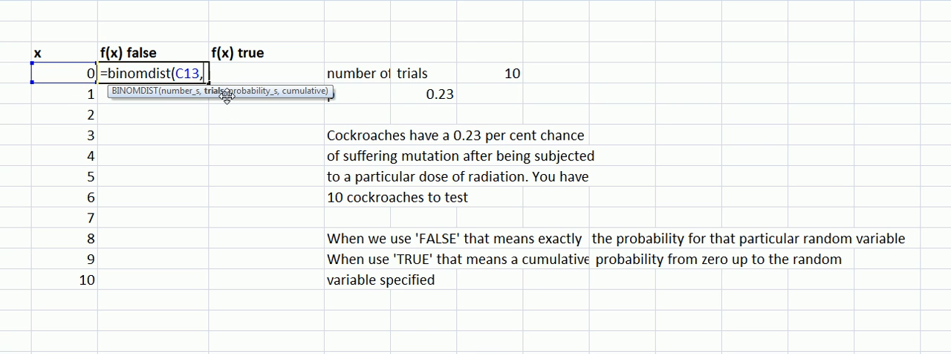
type("10,")
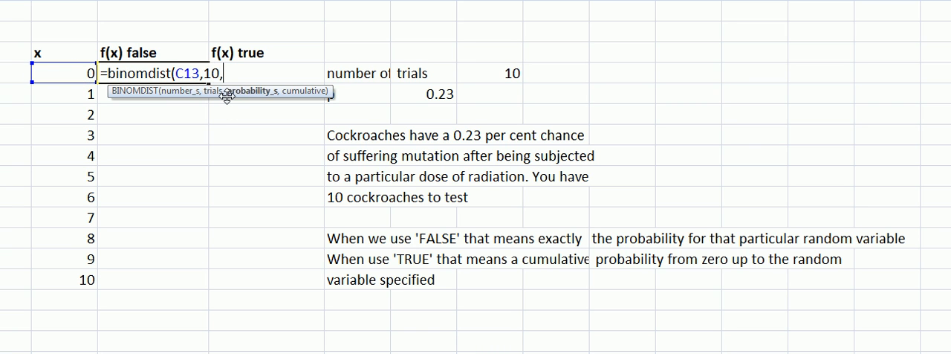
type("0.2")
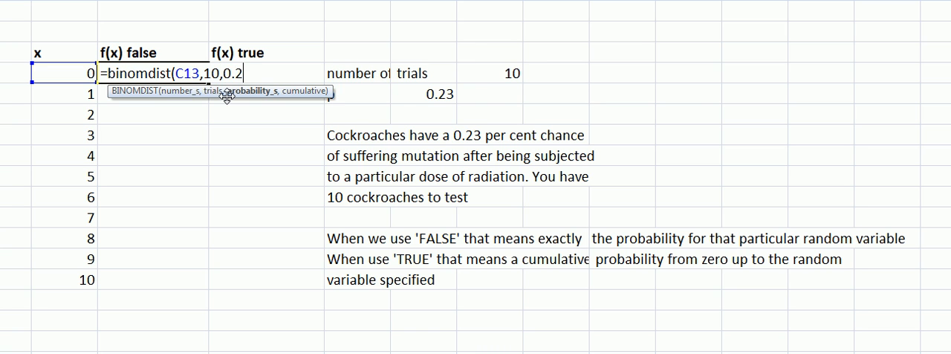
type("3,f")
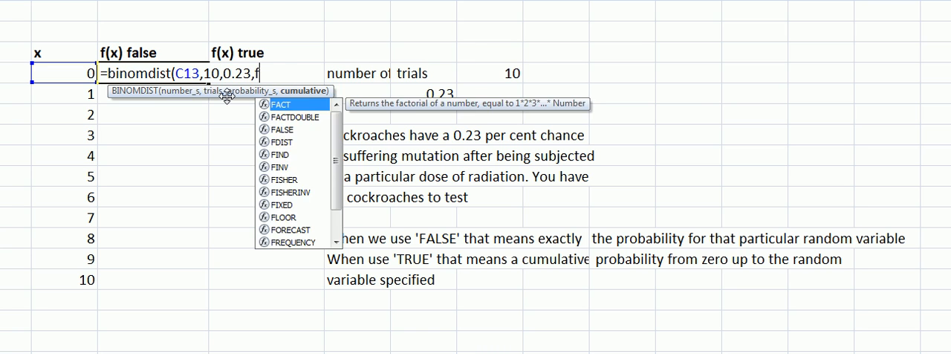
type("alse")
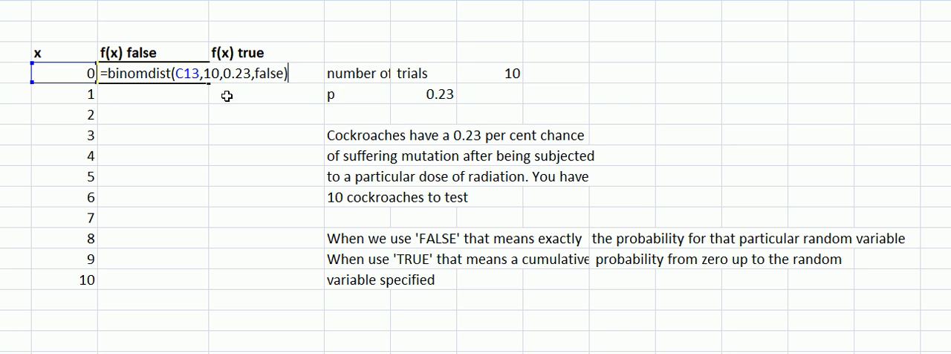
key("Enter")
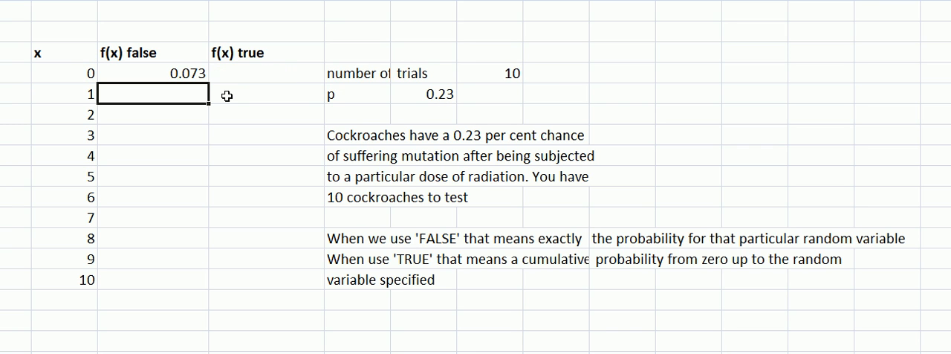
Fill the exact probability formula down the f(x) false column through x = 10
left_click(152, 73)
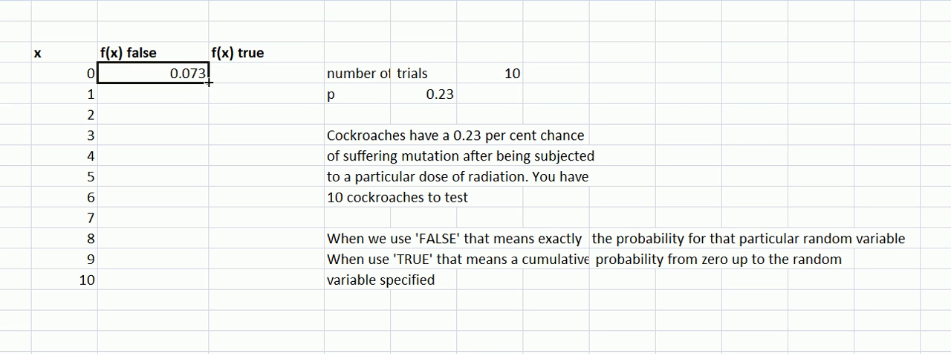
left_click_drag(154, 72, 154, 114)
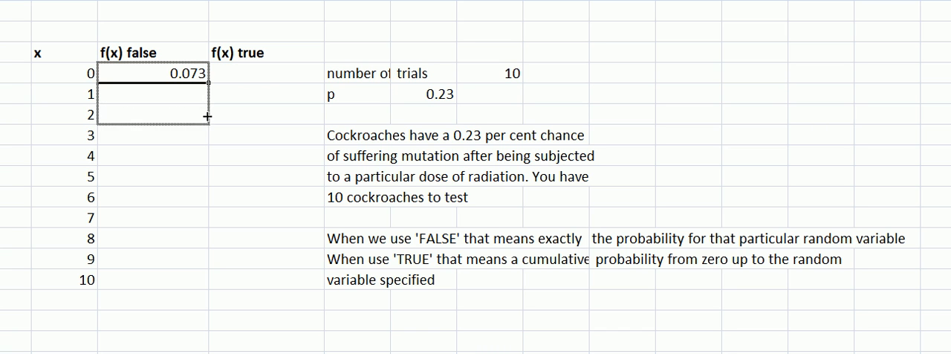
left_click_drag(208, 116, 181, 279)
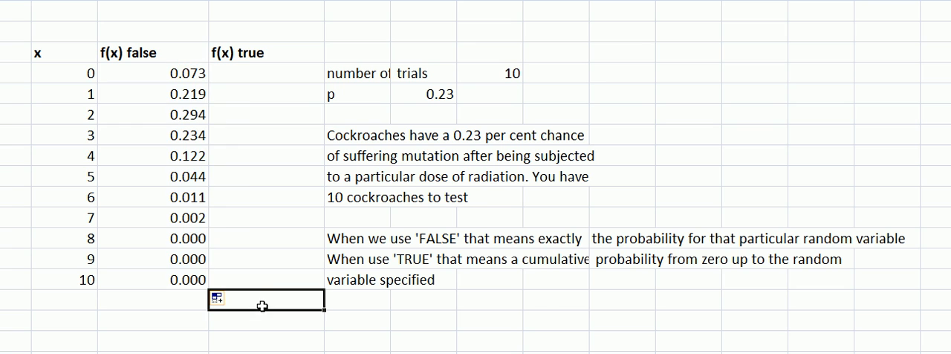
mouse_move(166, 191)
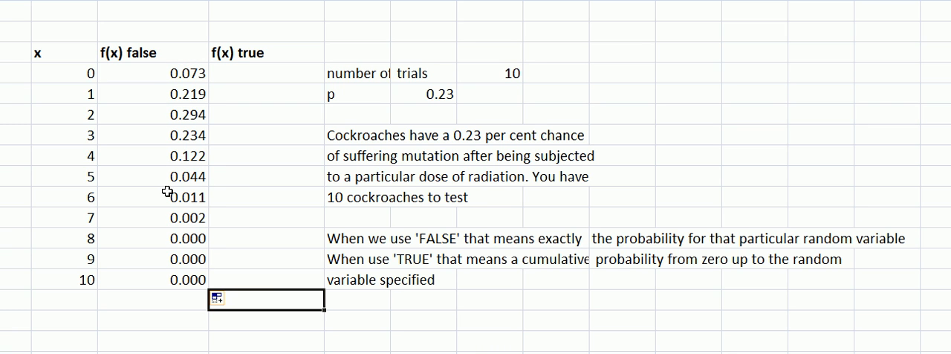
mouse_move(160, 179)
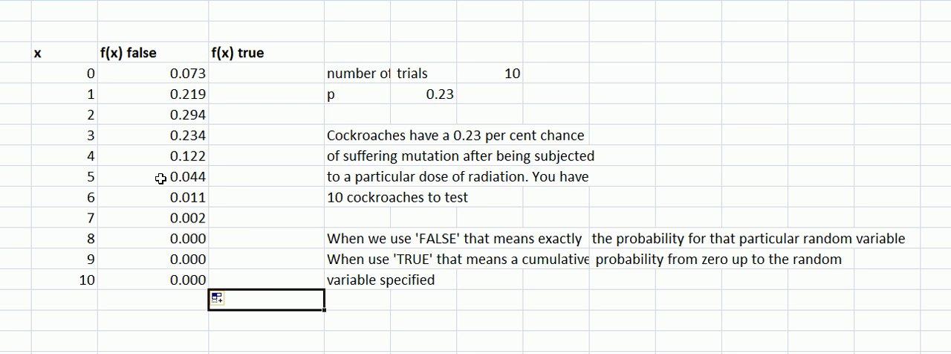
mouse_move(165, 202)
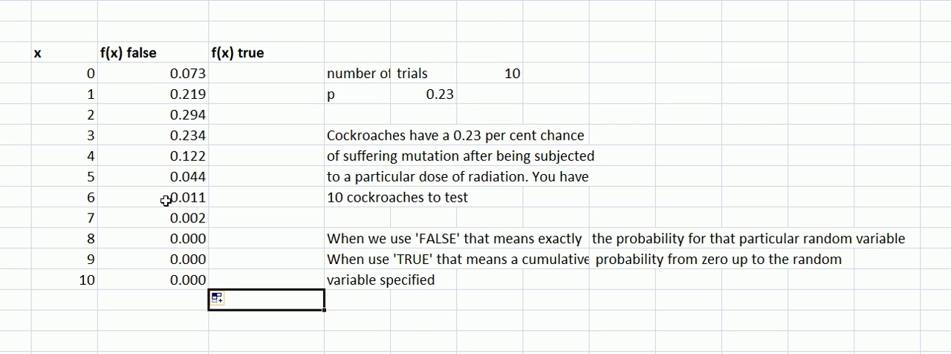
mouse_move(173, 238)
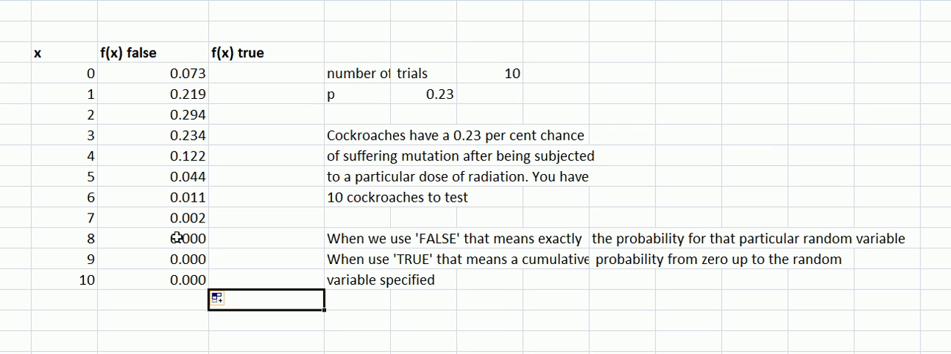
mouse_move(176, 264)
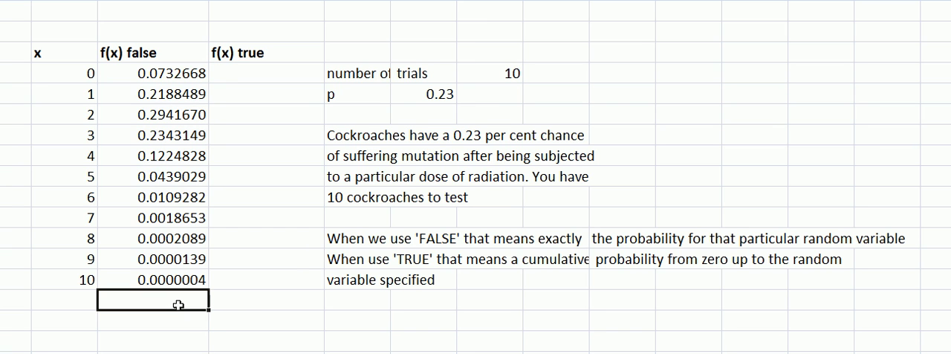
mouse_move(167, 279)
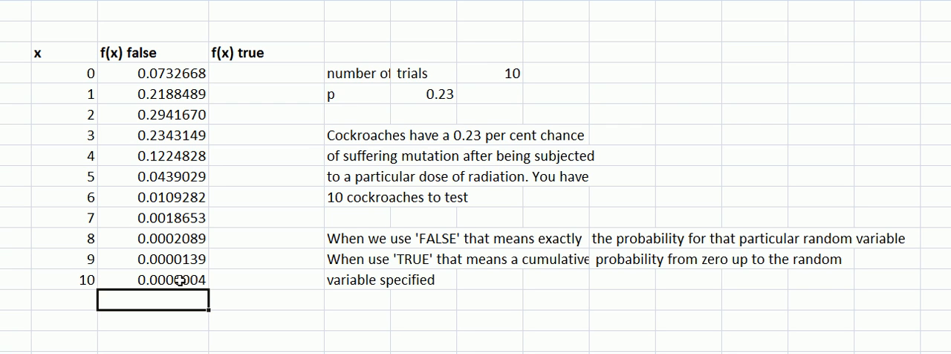
mouse_move(171, 277)
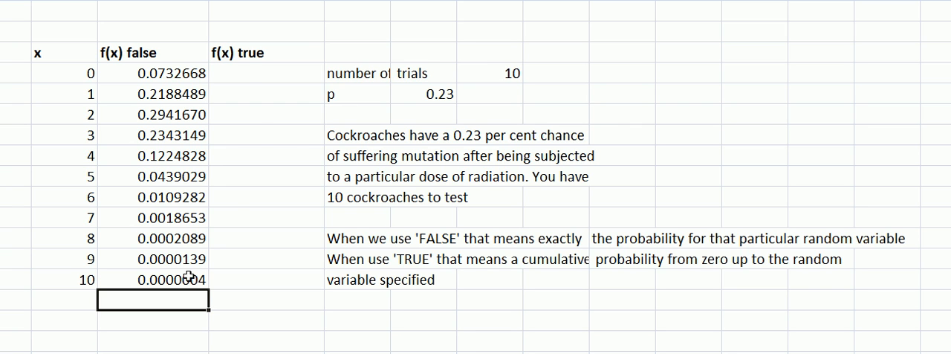
Enter =BINOMDIST(C13,10,0.23,TRUE) beside x = 0 for the cumulative probability 0.0732668
left_click(265, 73)
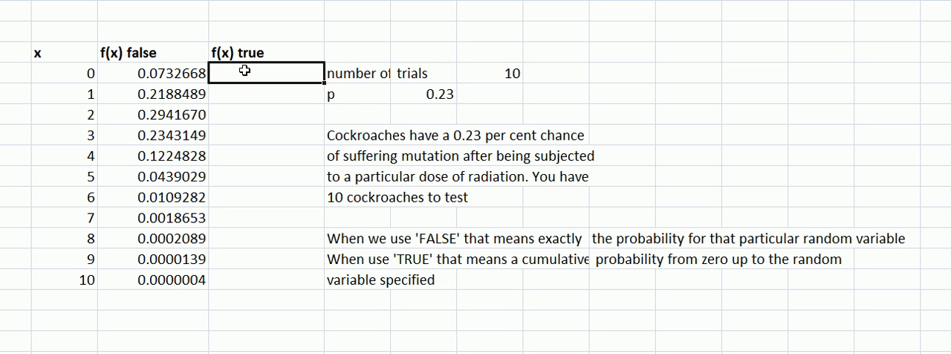
type("=")
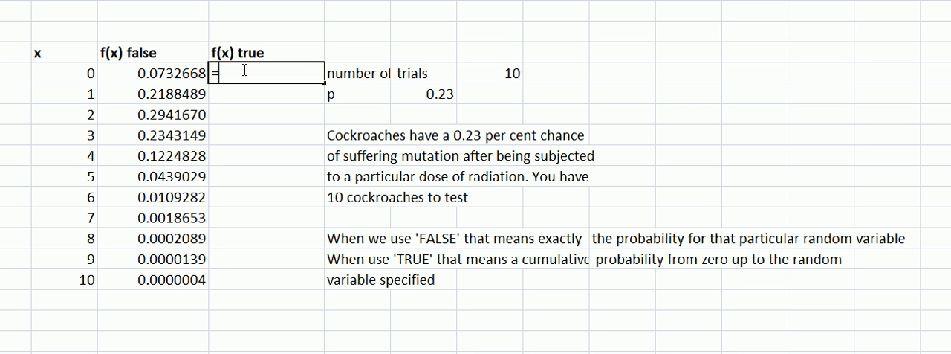
type("bino")
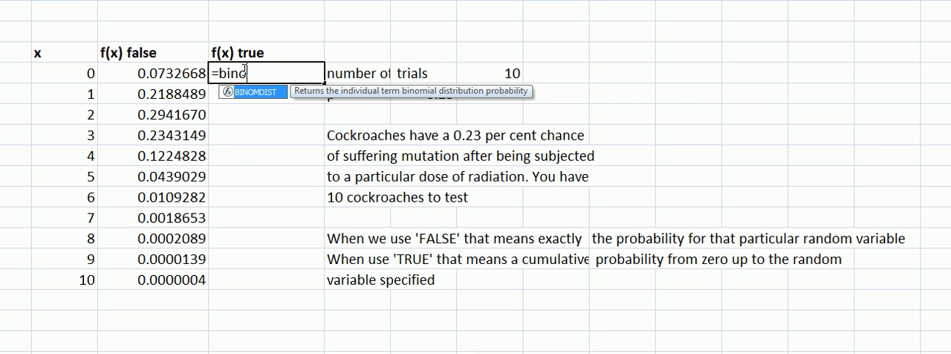
type("omdist")
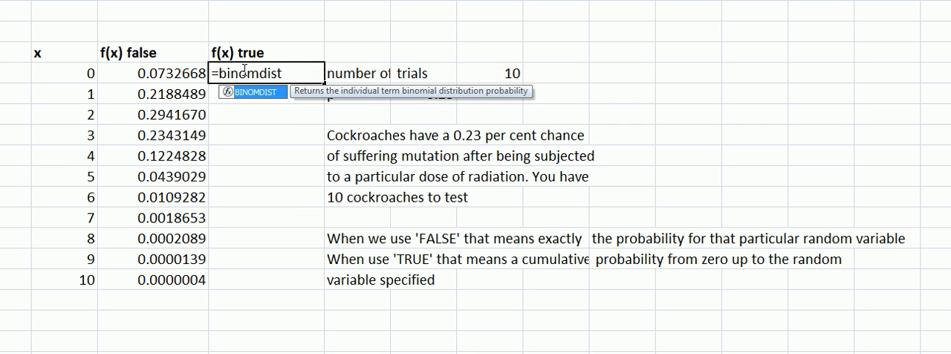
type("(")
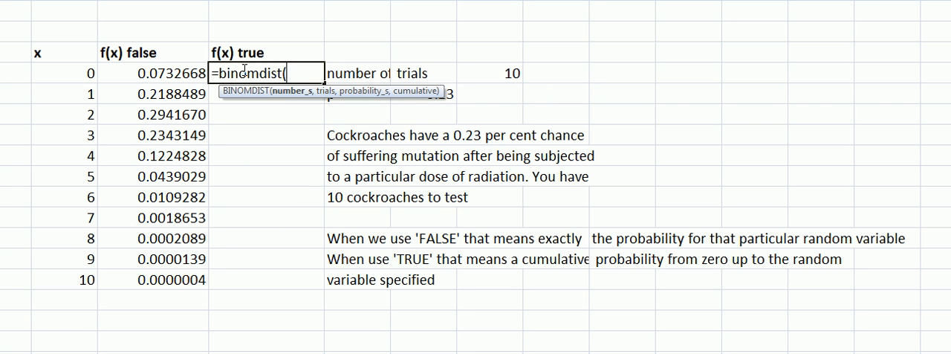
left_click(56, 73)
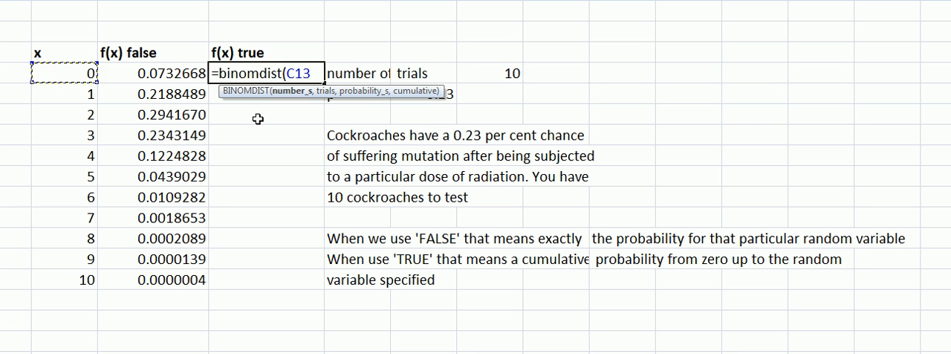
type(",")
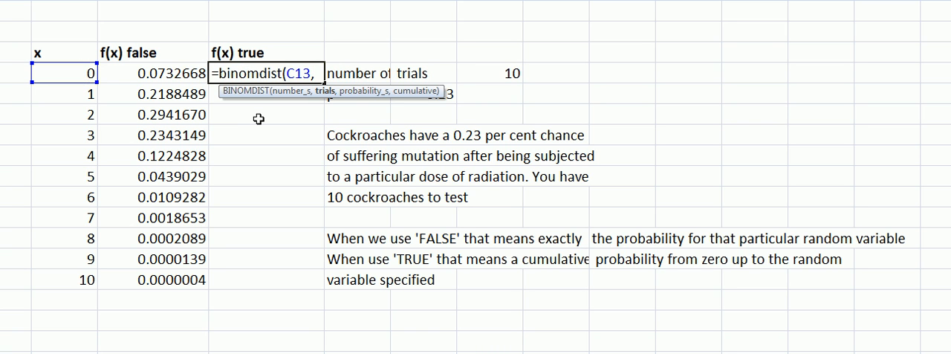
type("10")
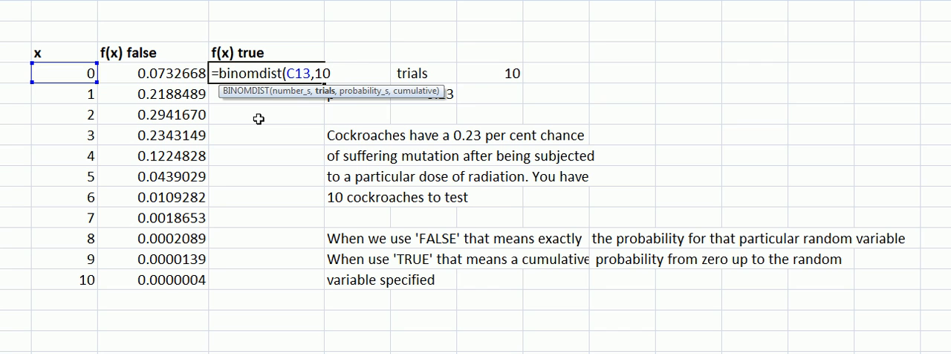
type(",0.23")
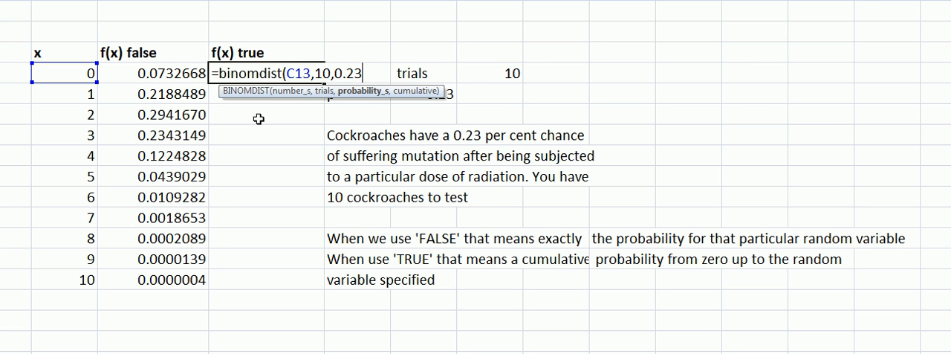
type(",true")
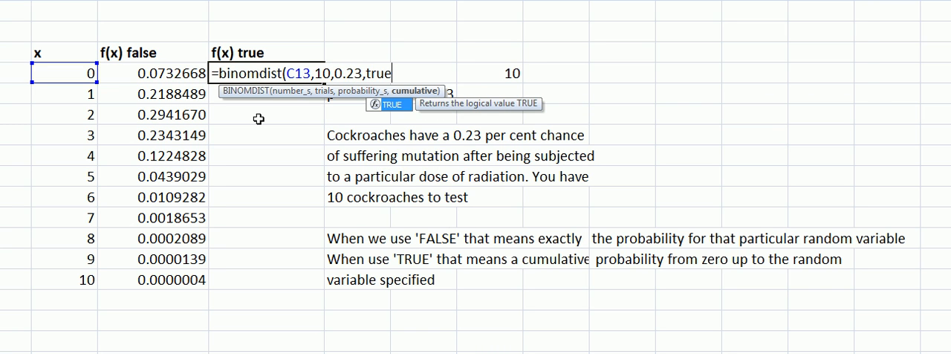
type(")")
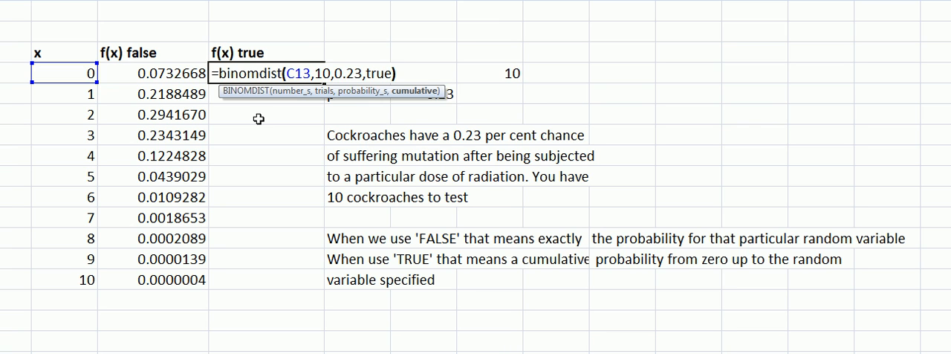
key("Enter")
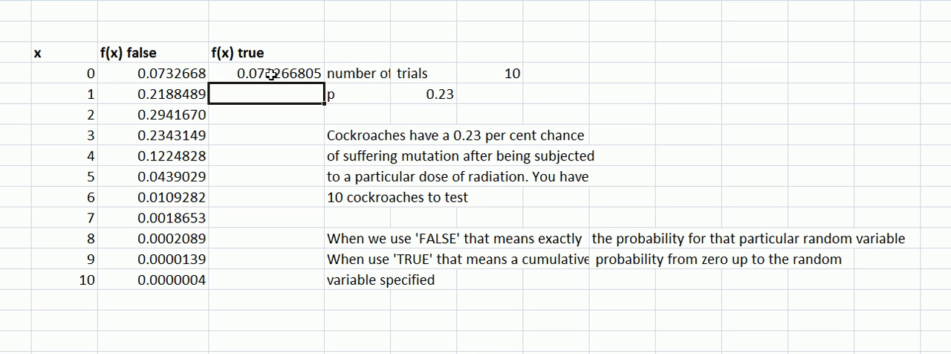
mouse_move(250, 77)
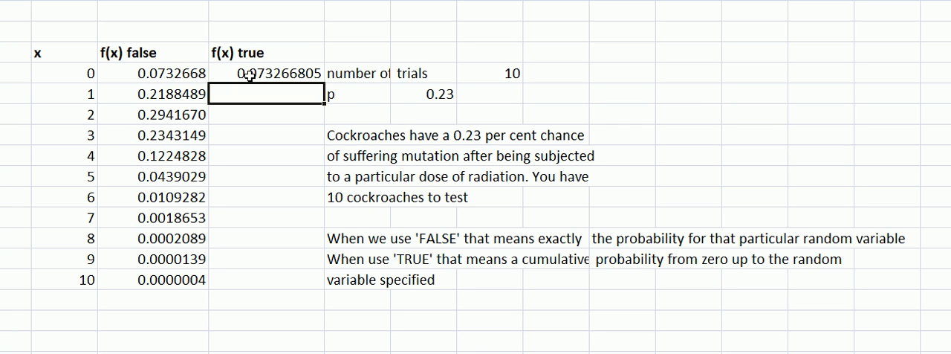
Show the cumulative result with seven decimal places
left_click(266, 73)
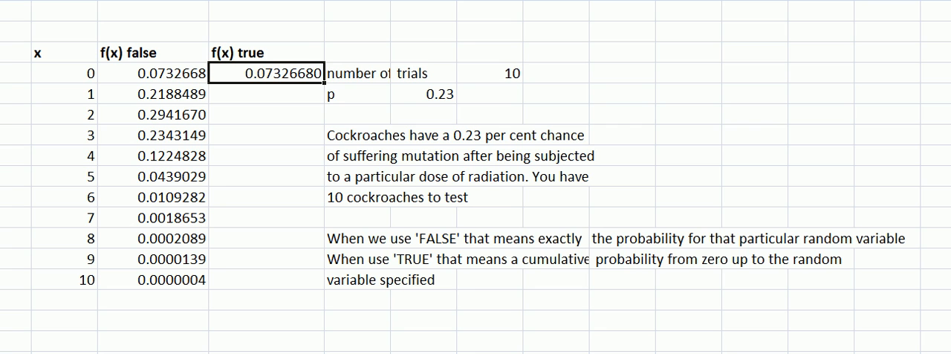
left_click(265, 113)
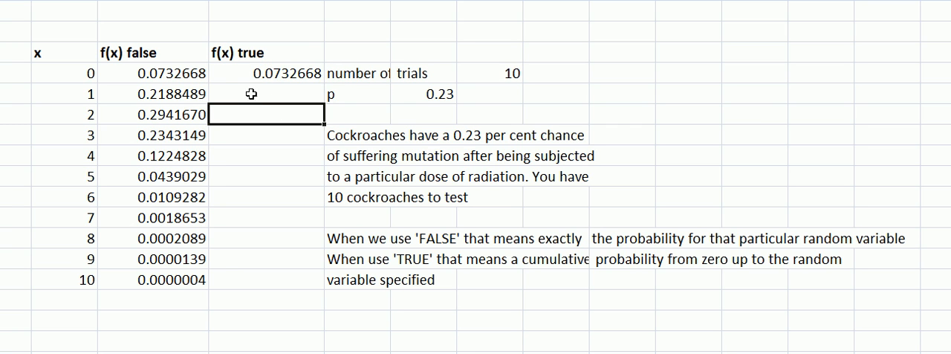
mouse_move(255, 77)
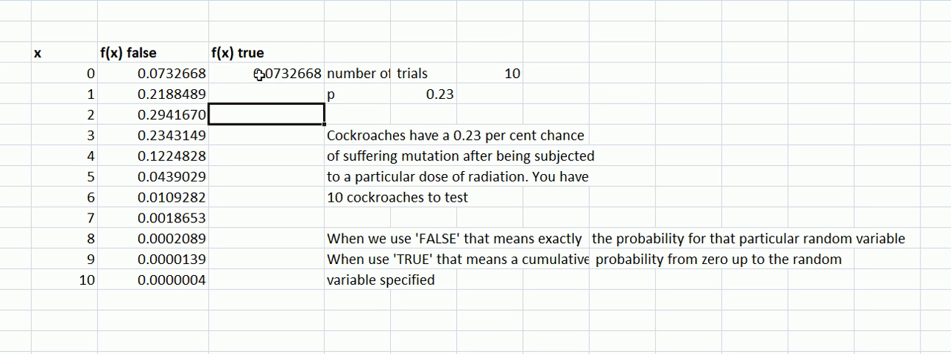
left_click(268, 73)
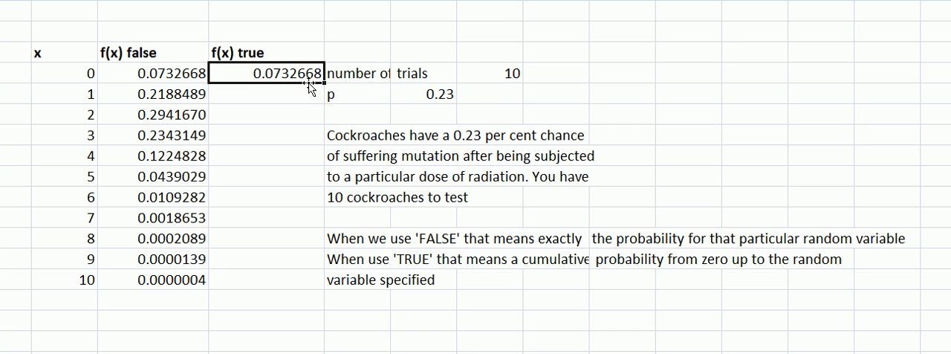
mouse_move(321, 94)
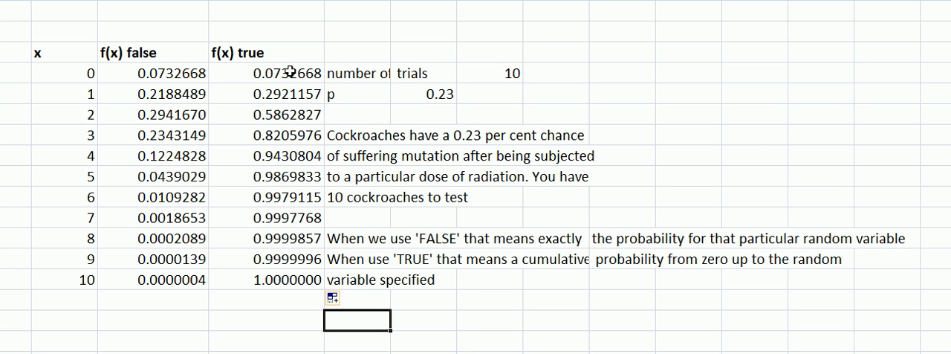
mouse_move(284, 134)
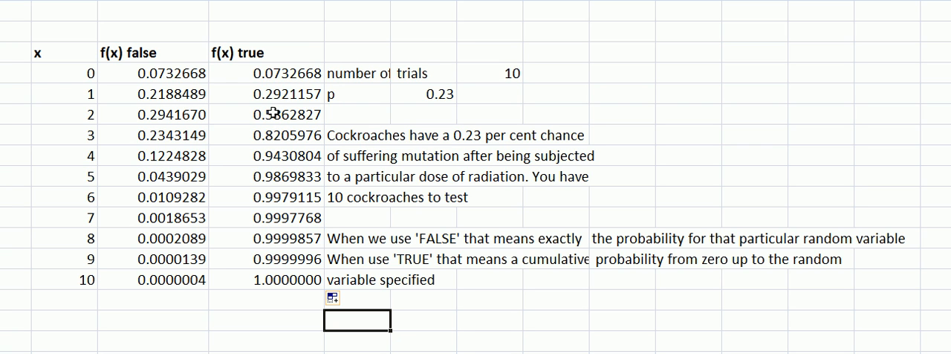
mouse_move(255, 135)
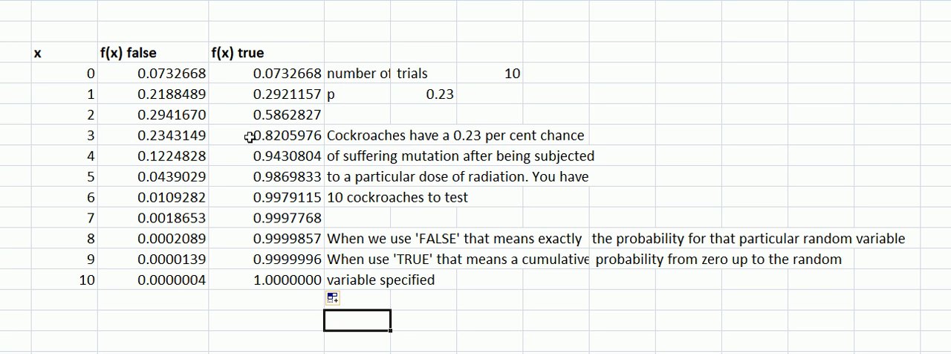
mouse_move(244, 171)
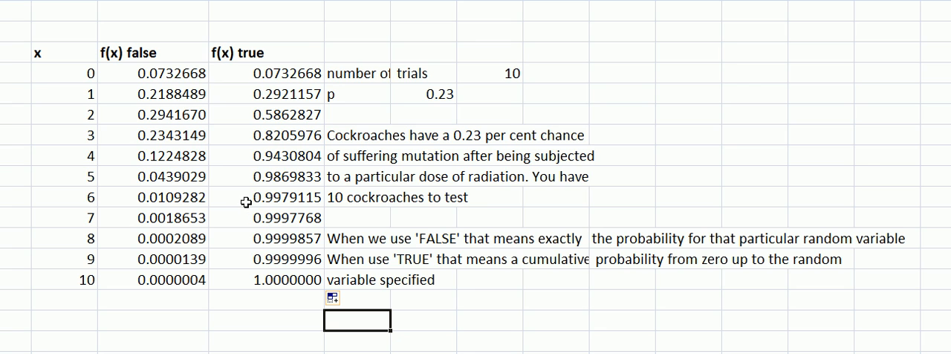
mouse_move(251, 202)
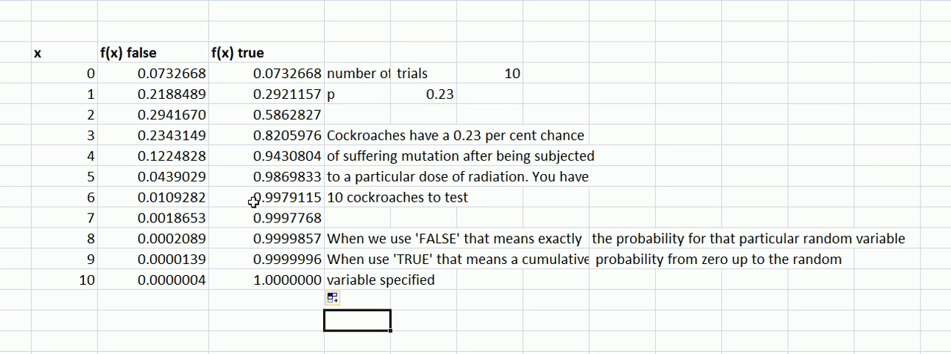
mouse_move(265, 202)
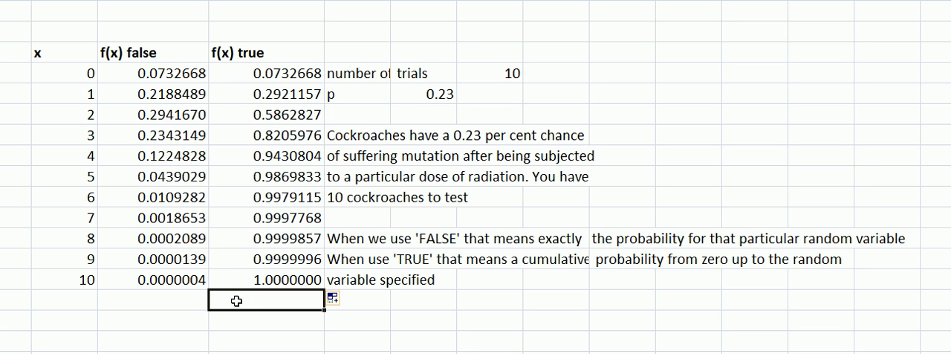
Label the cell beneath the table P(x>=6)
type("P")
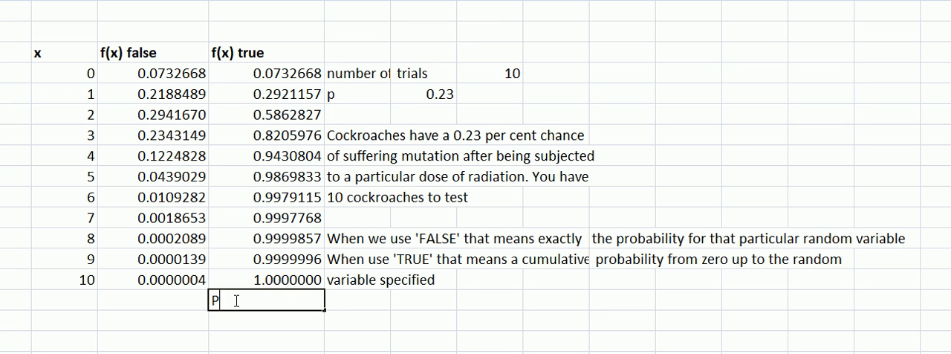
type("(")
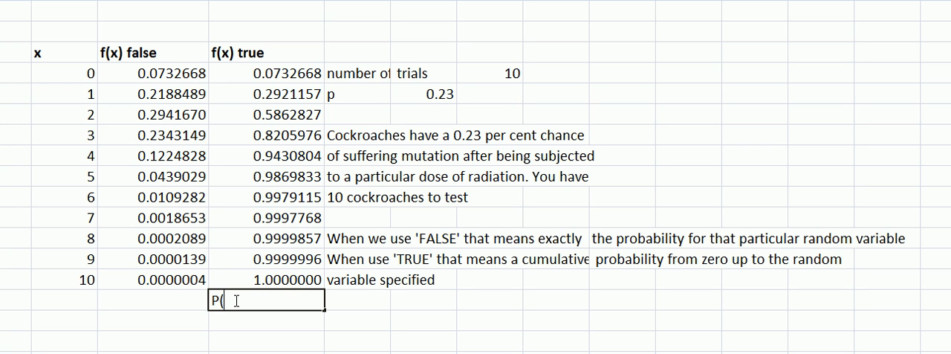
type("x")
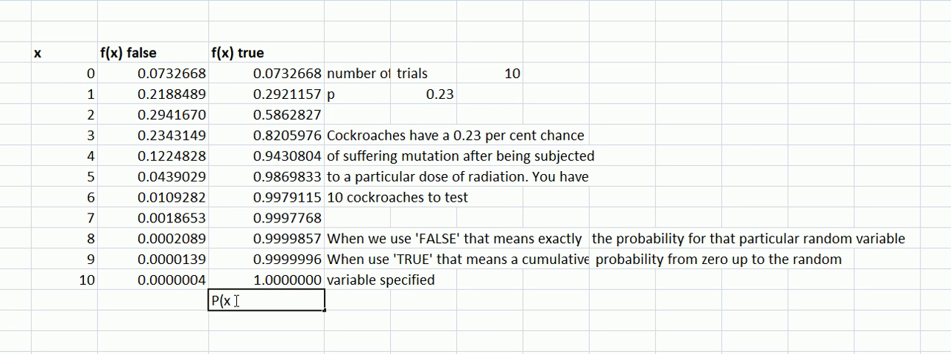
type("<")
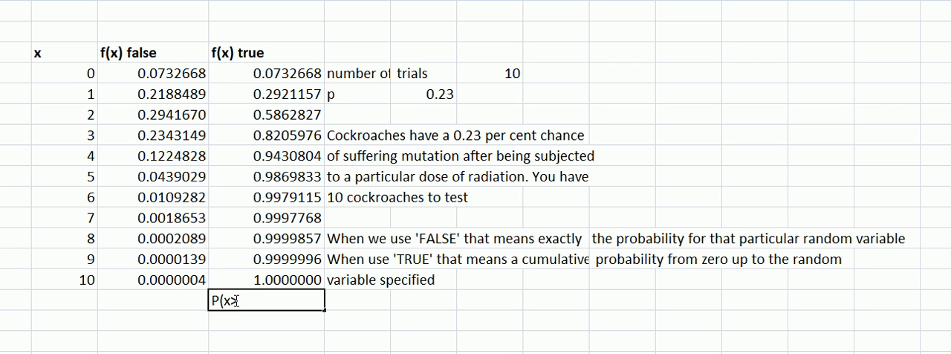
type("=")
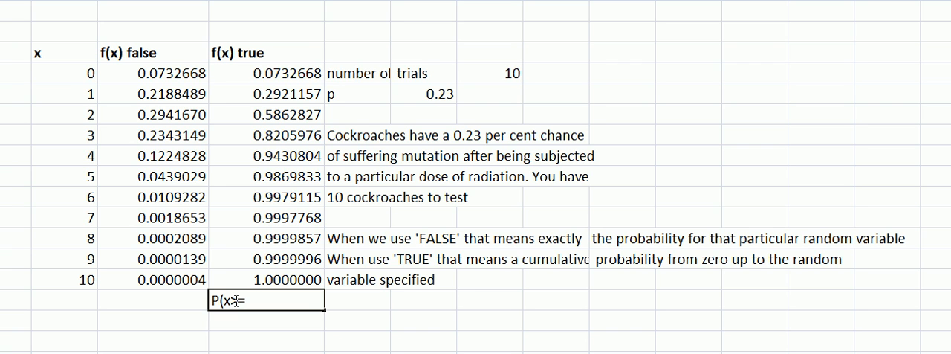
type("6")
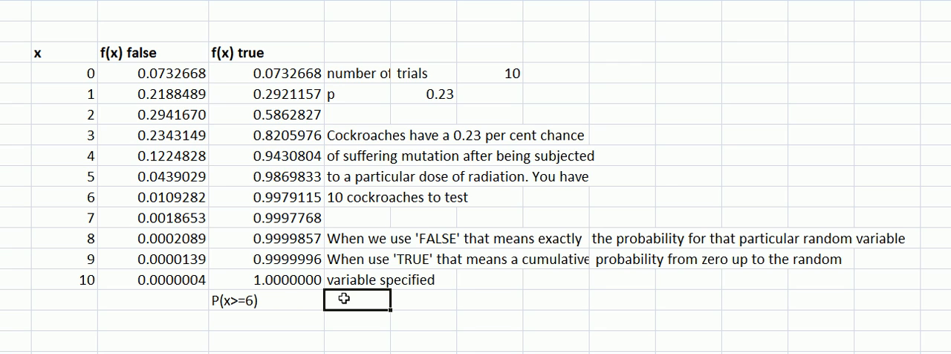
Compute P(x>=6) as 1 minus the cumulative probability for x = 5, giving 0.0130167
type("=1")
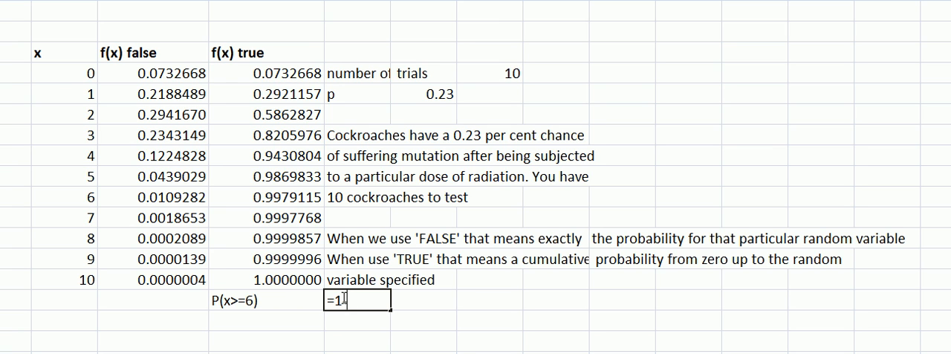
type("-")
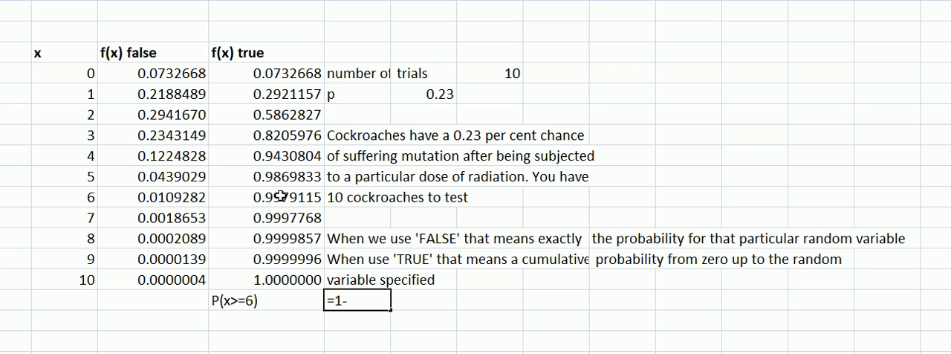
mouse_move(354, 315)
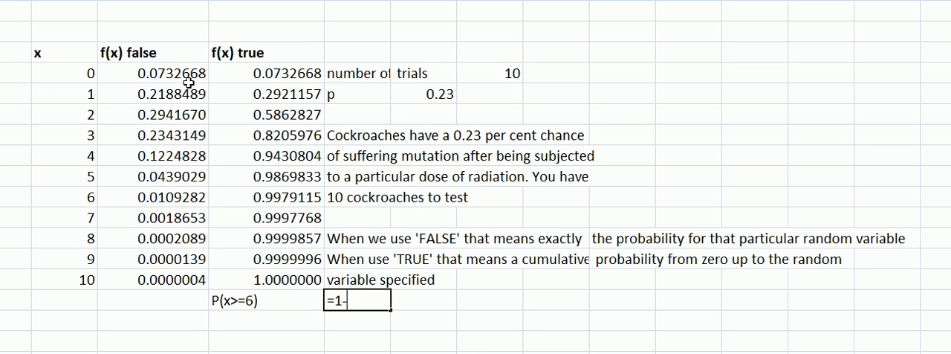
mouse_move(181, 75)
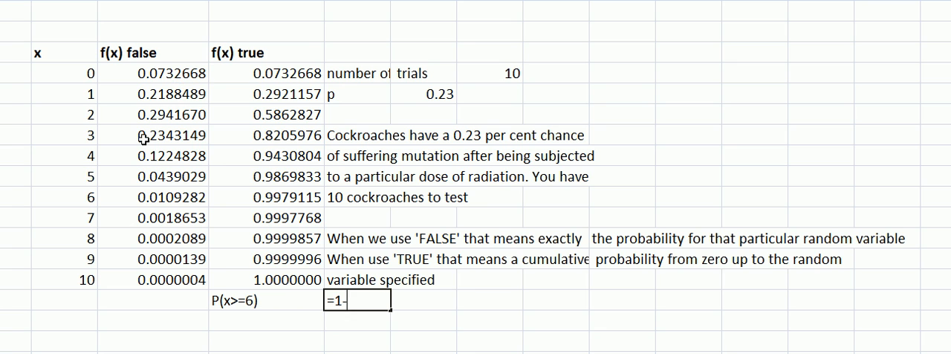
left_click(151, 136)
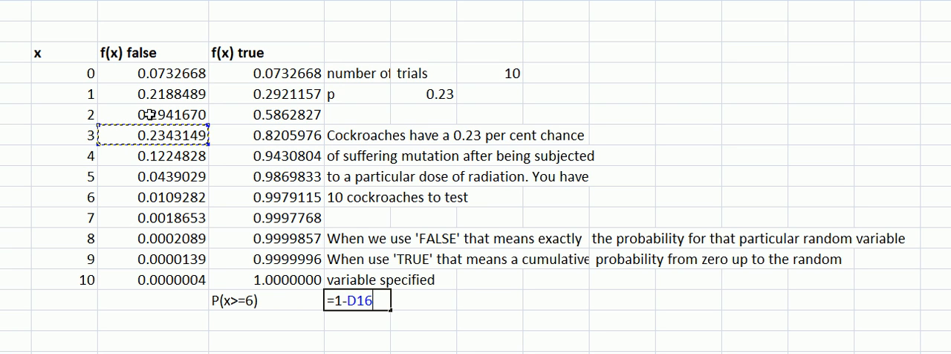
mouse_move(110, 137)
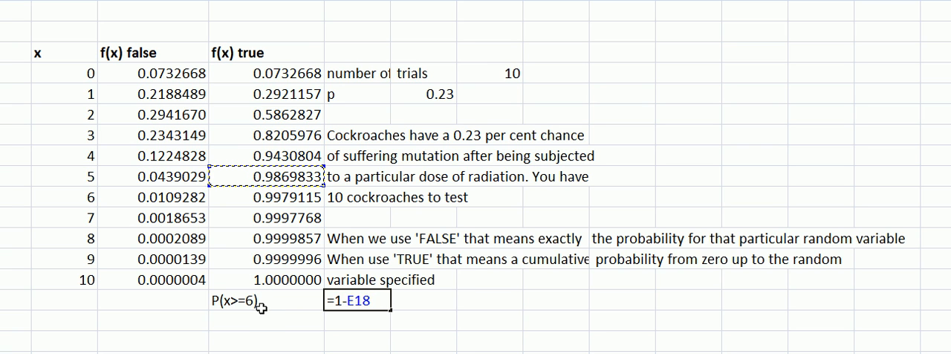
mouse_move(265, 196)
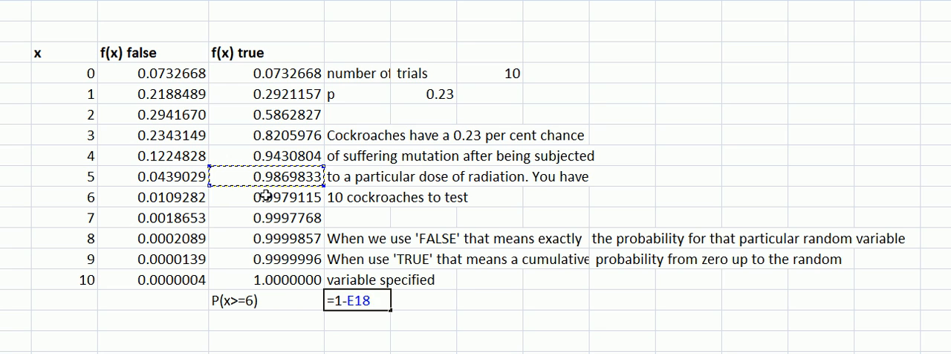
left_click(266, 176)
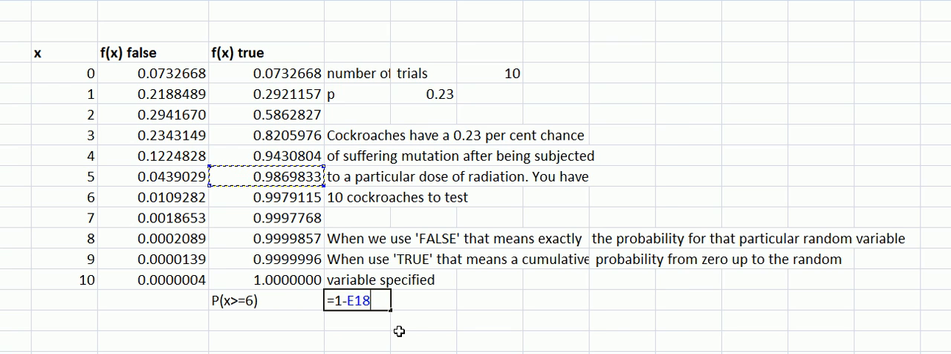
key("Enter")
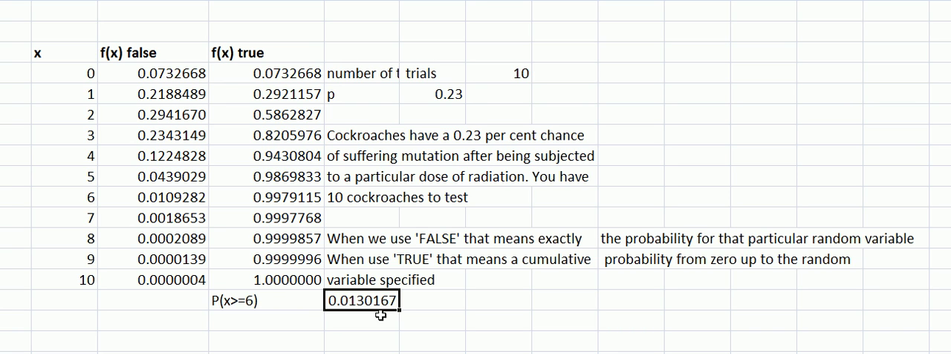
mouse_move(443, 330)
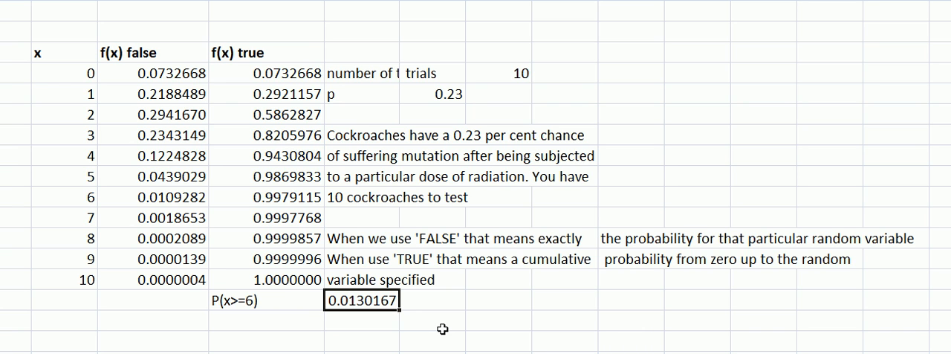
mouse_move(255, 315)
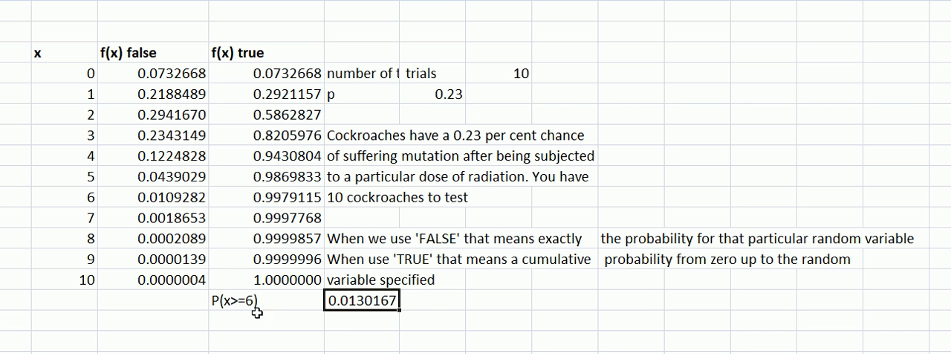
mouse_move(110, 196)
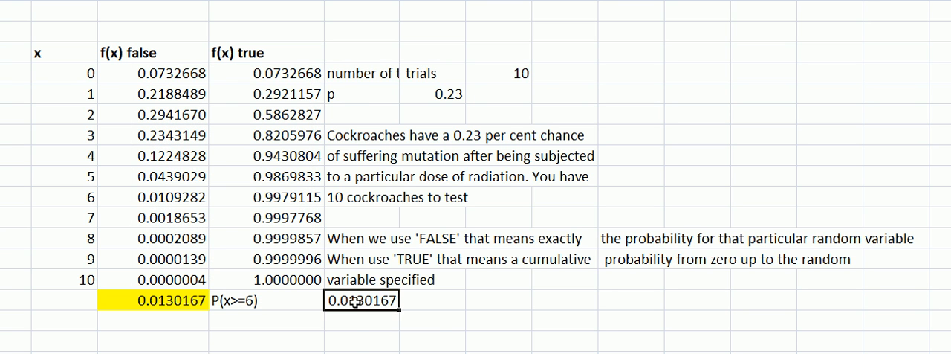
Highlight the complement result 0.0130167 in yellow
right_click(360, 301)
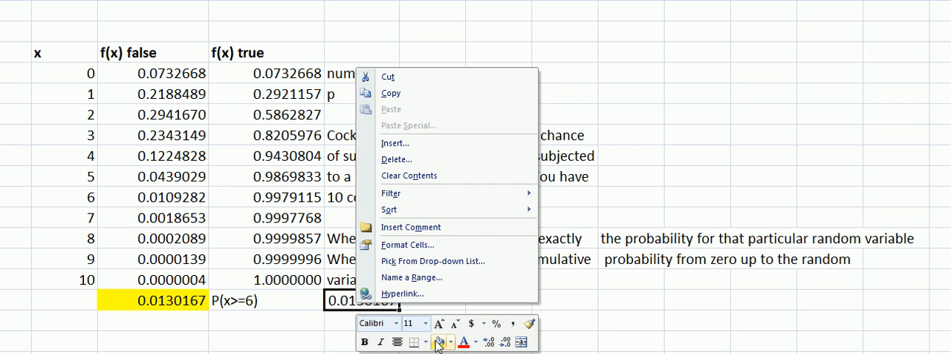
left_click(277, 340)
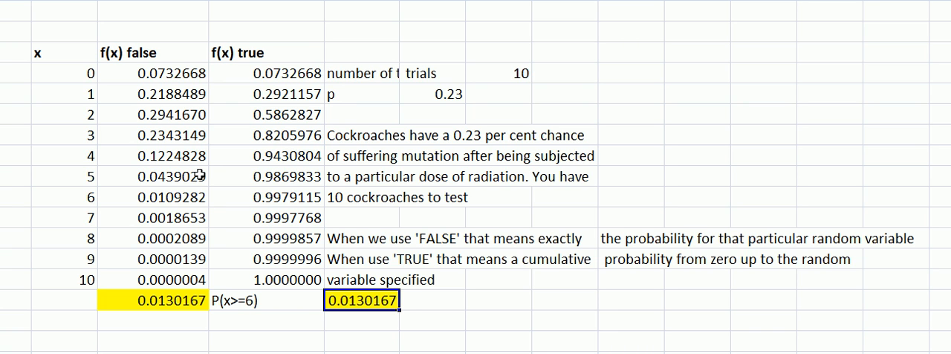
mouse_move(188, 211)
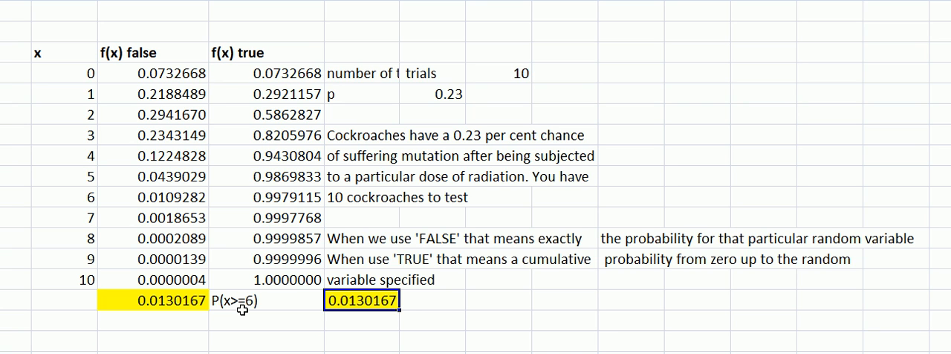
mouse_move(235, 326)
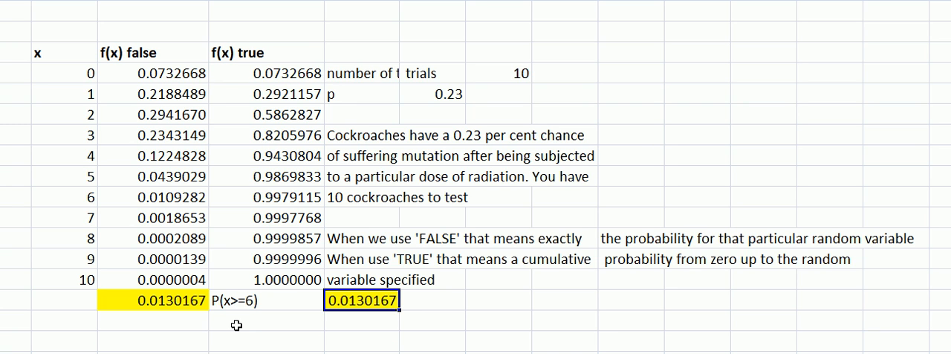
mouse_move(166, 339)
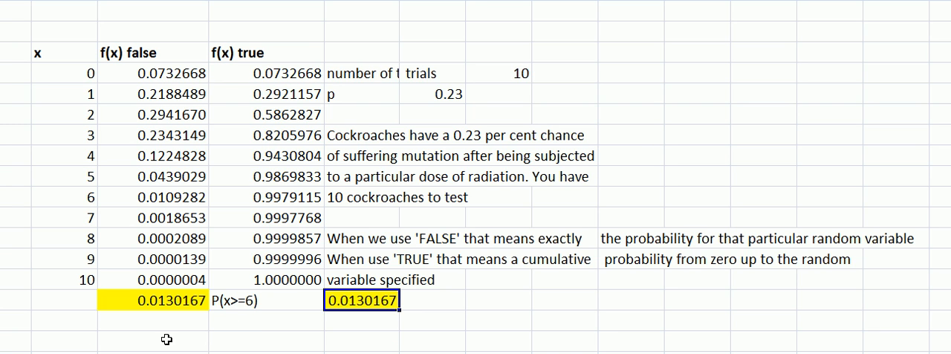